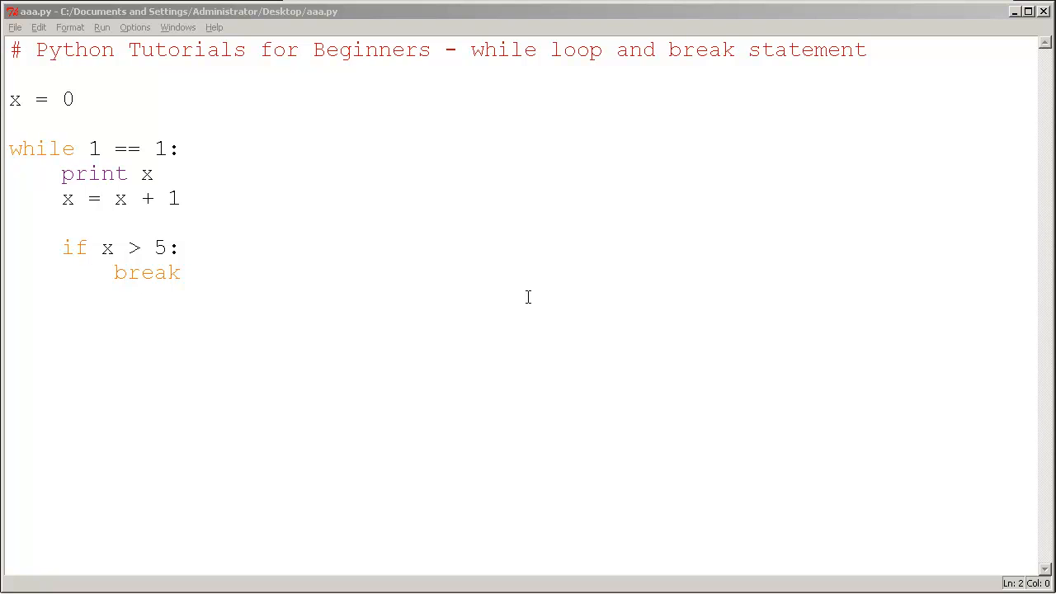
pyautogui.moveTo(43, 137)
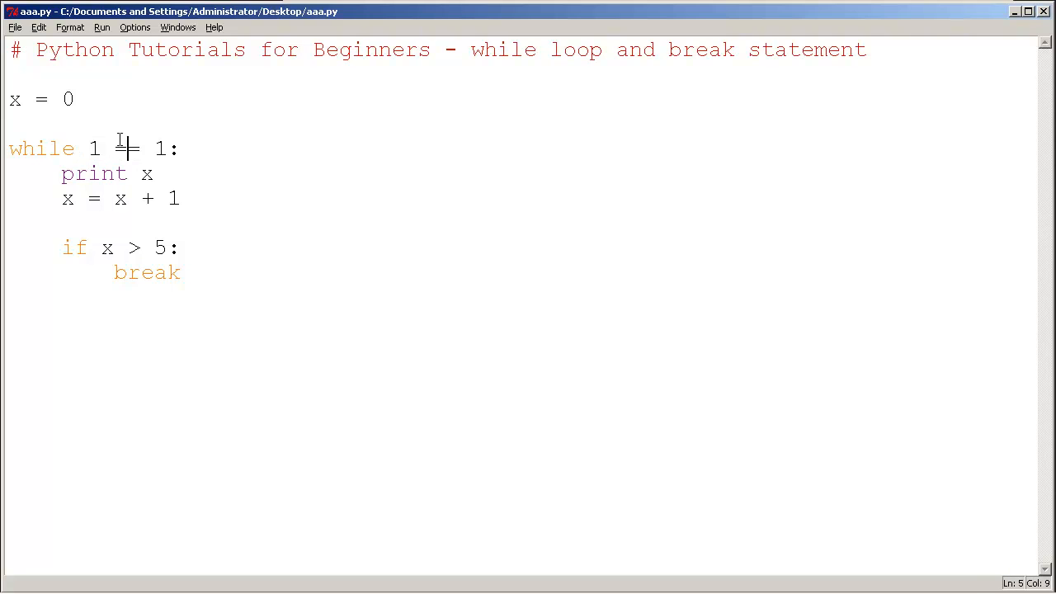
# Highlight parts of the code: the loop condition 1 == 1 and the x assignment
pyautogui.moveTo(88, 149); pyautogui.dragTo(165, 148)
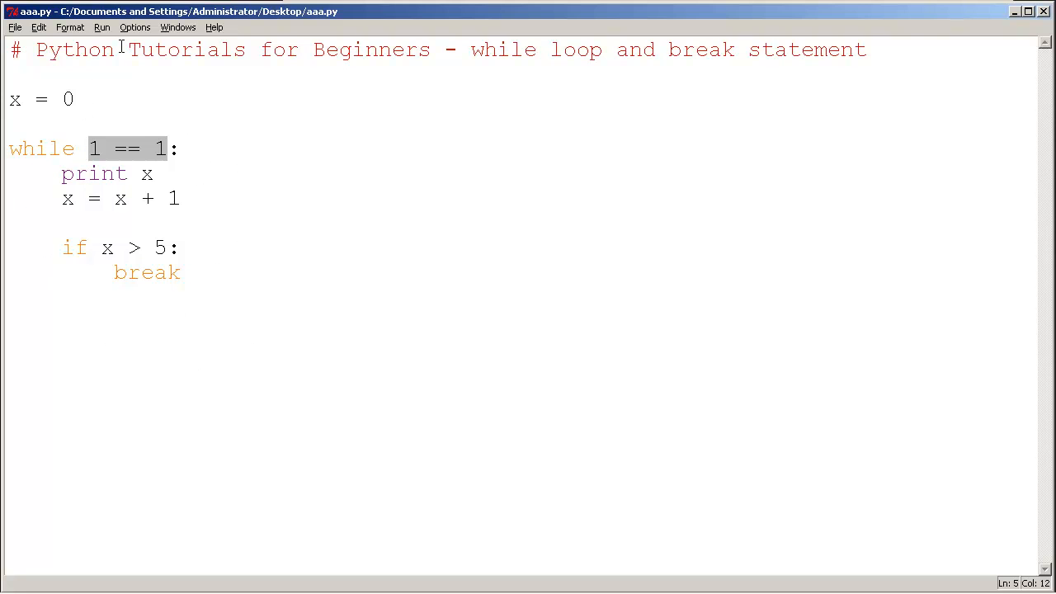
pyautogui.moveTo(124, 95)
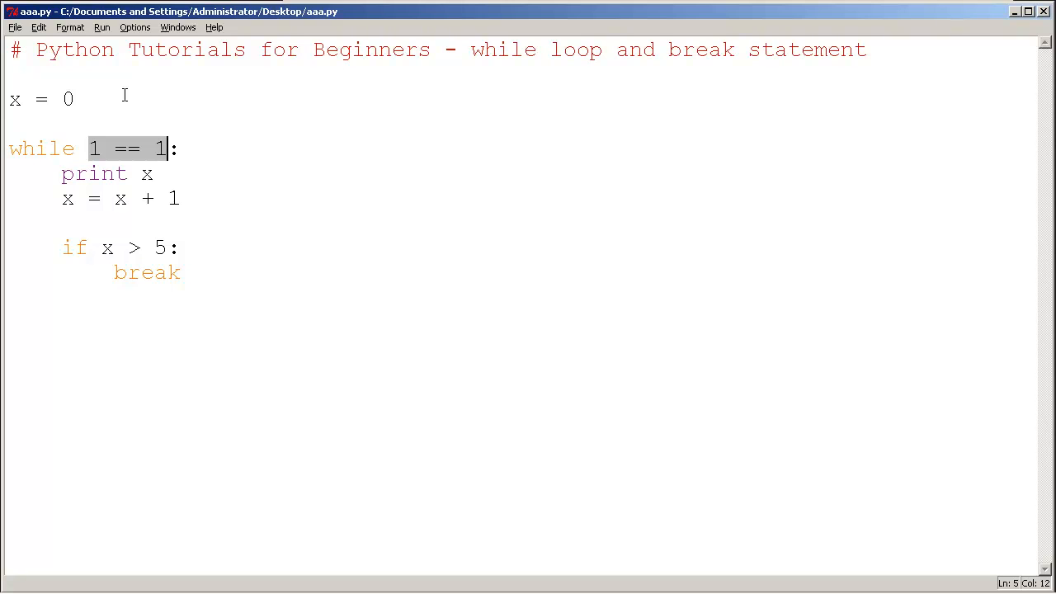
pyautogui.moveTo(6, 60)
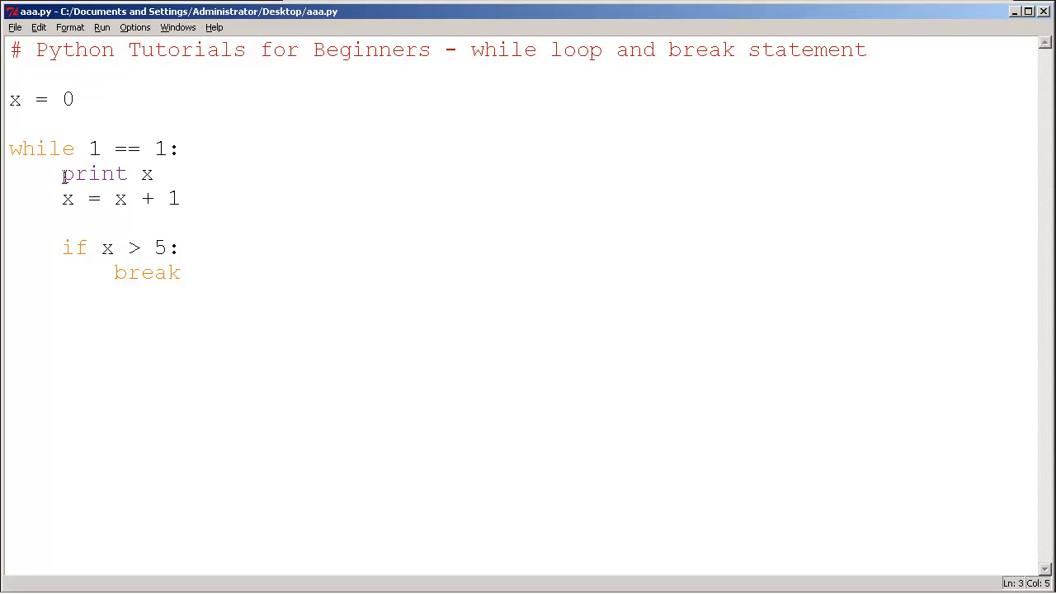
pyautogui.moveTo(63, 174); pyautogui.dragTo(153, 173)
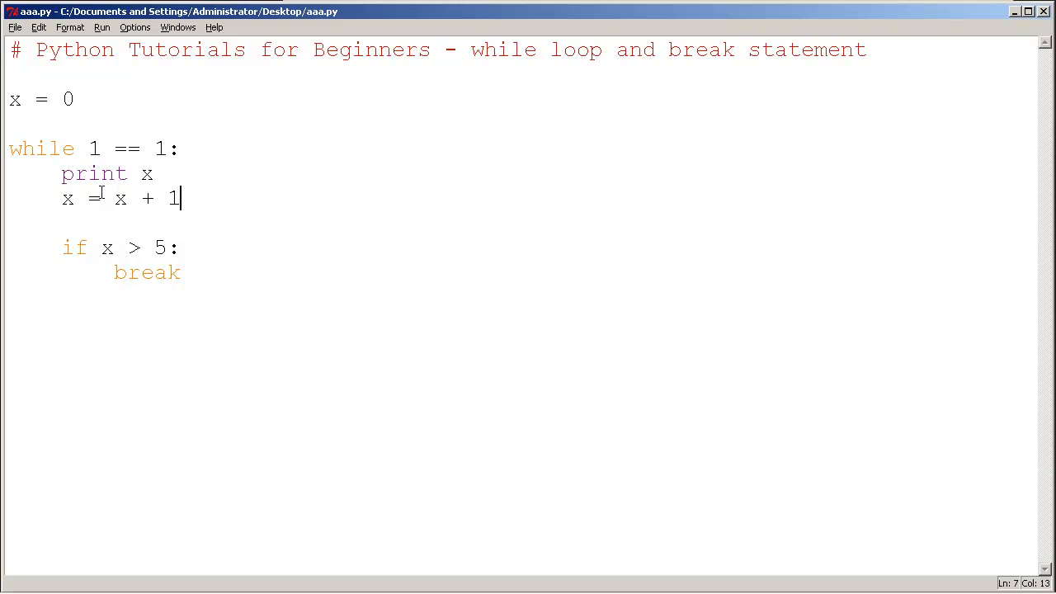
pyautogui.doubleClick(122, 198)
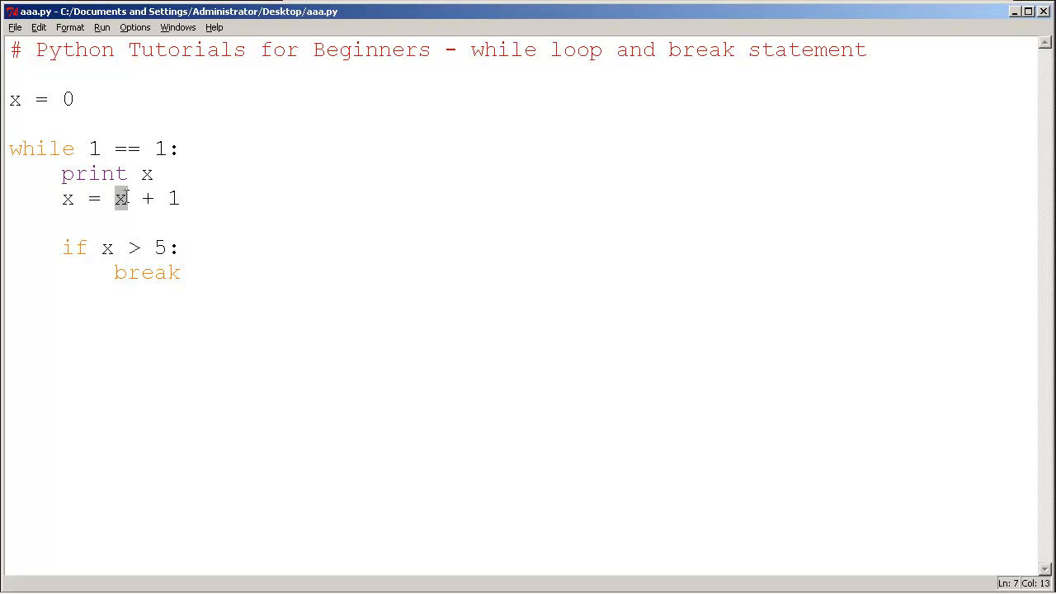
pyautogui.moveTo(120, 198); pyautogui.dragTo(179, 198)
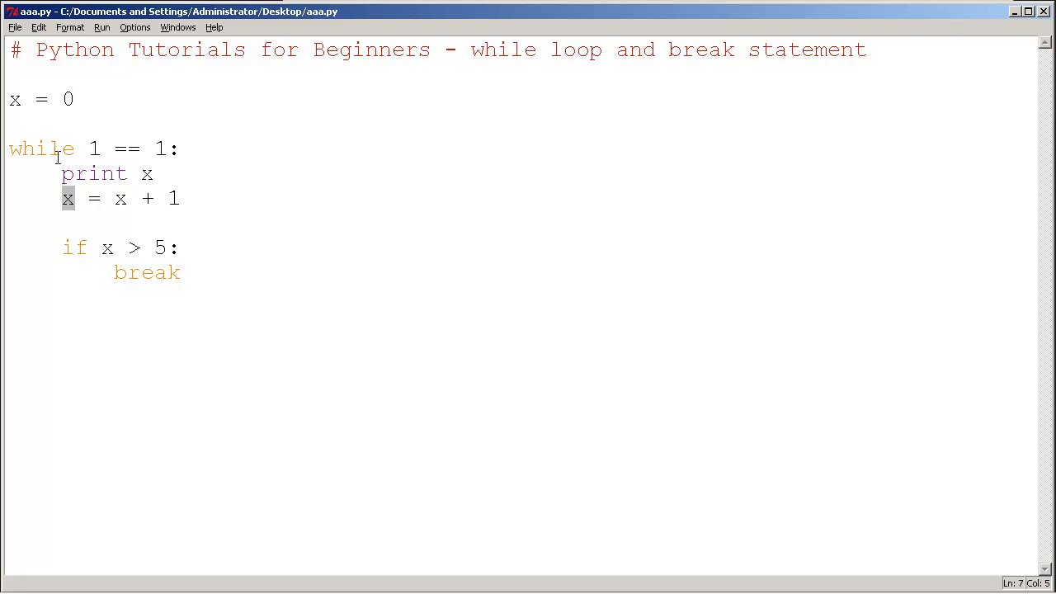
pyautogui.moveTo(101, 256)
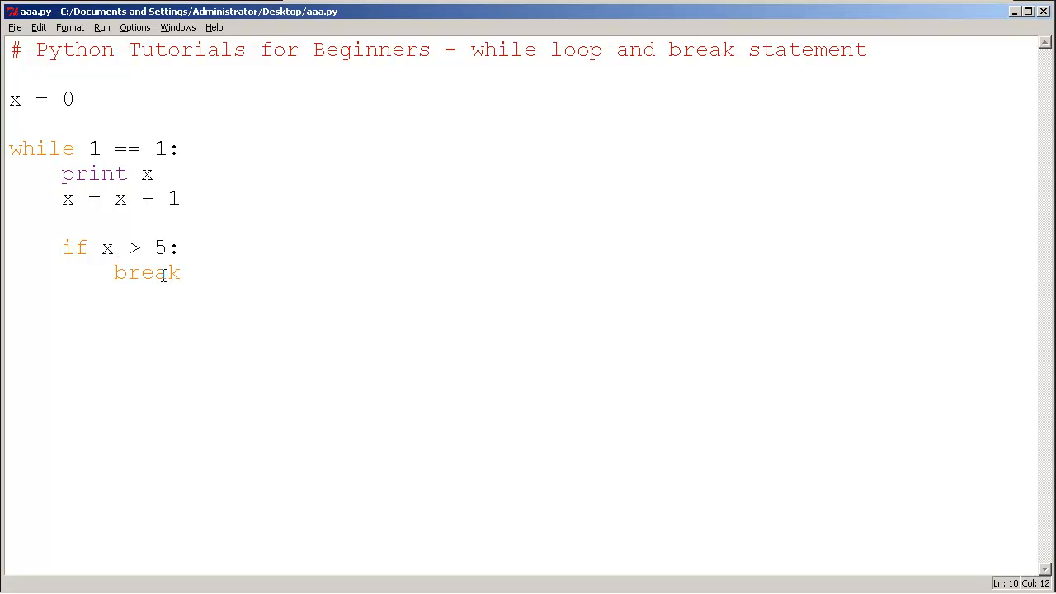
# Add a print "all done" line below the loop and run the module
pyautogui.doubleClick(146, 272)
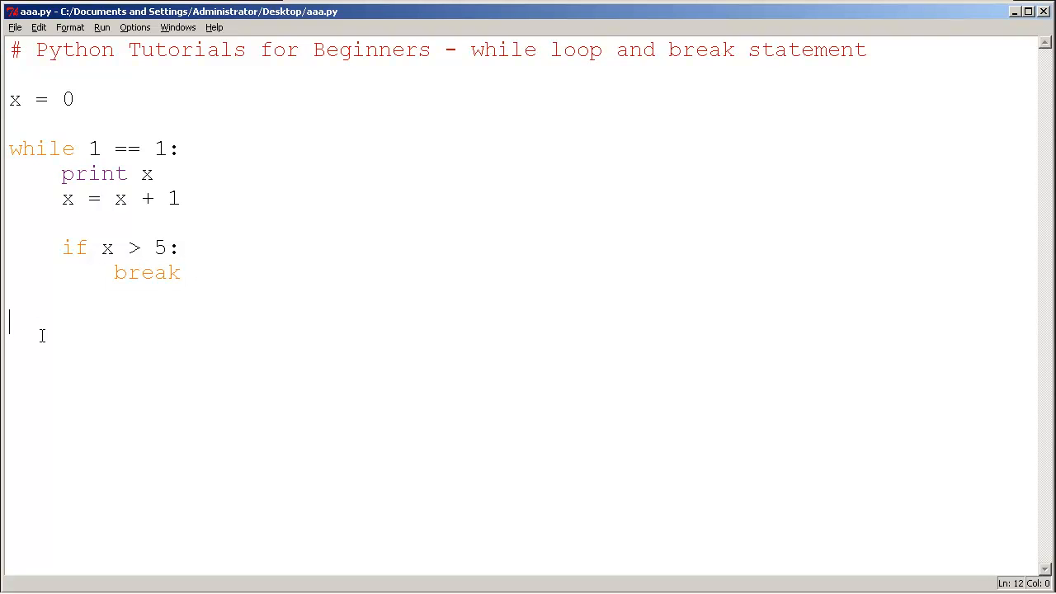
pyautogui.write('print "')
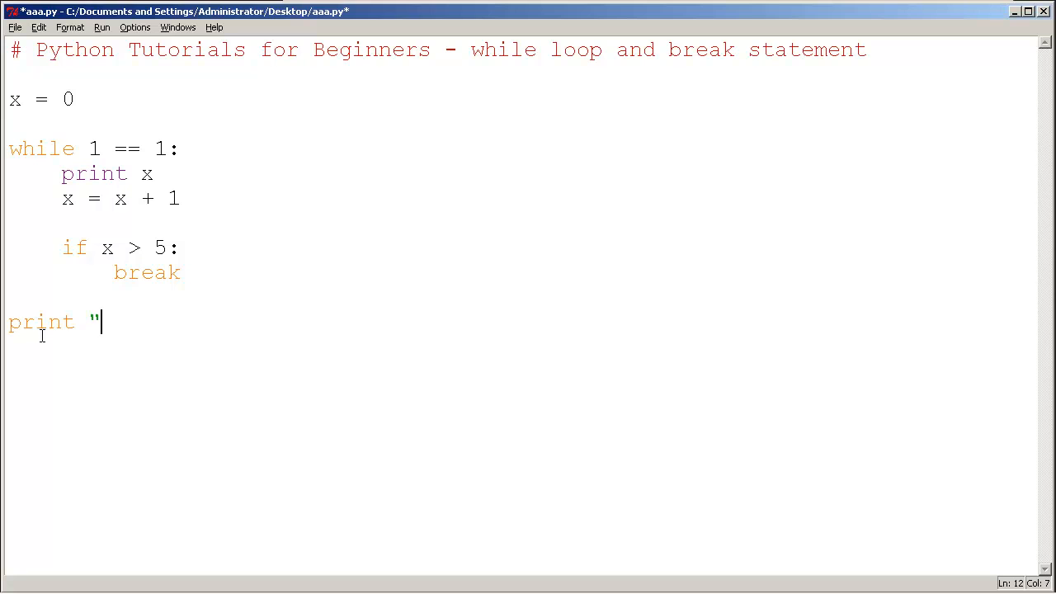
pyautogui.write('all done')
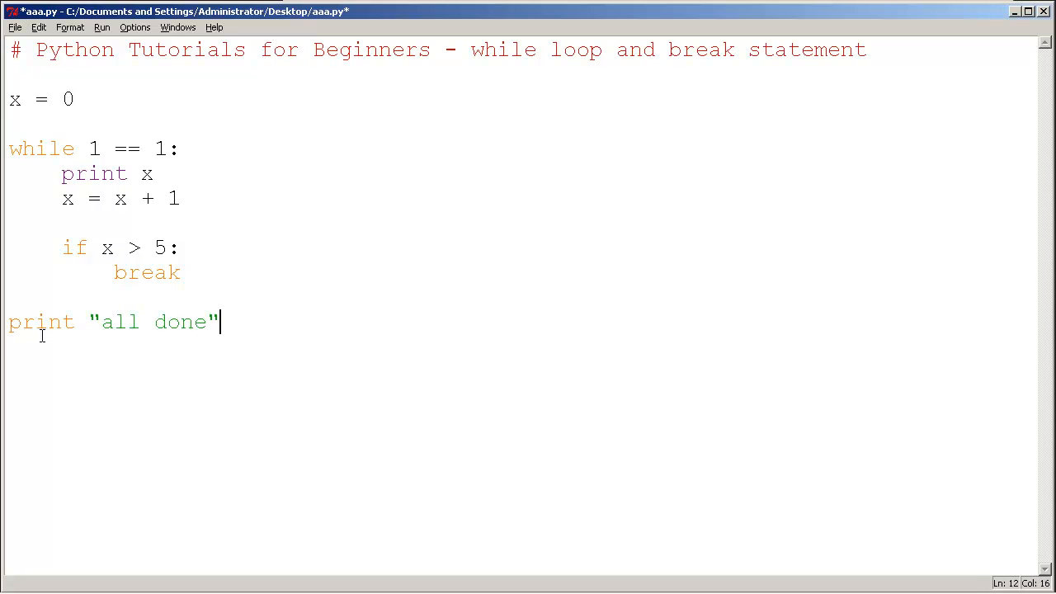
pyautogui.click(101, 27)
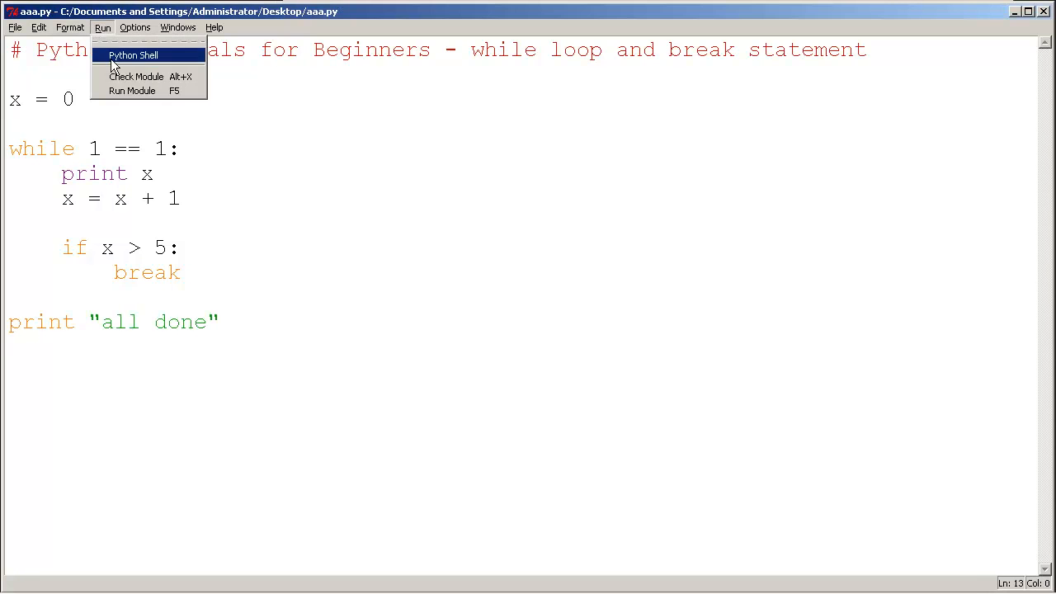
pyautogui.click(132, 89)
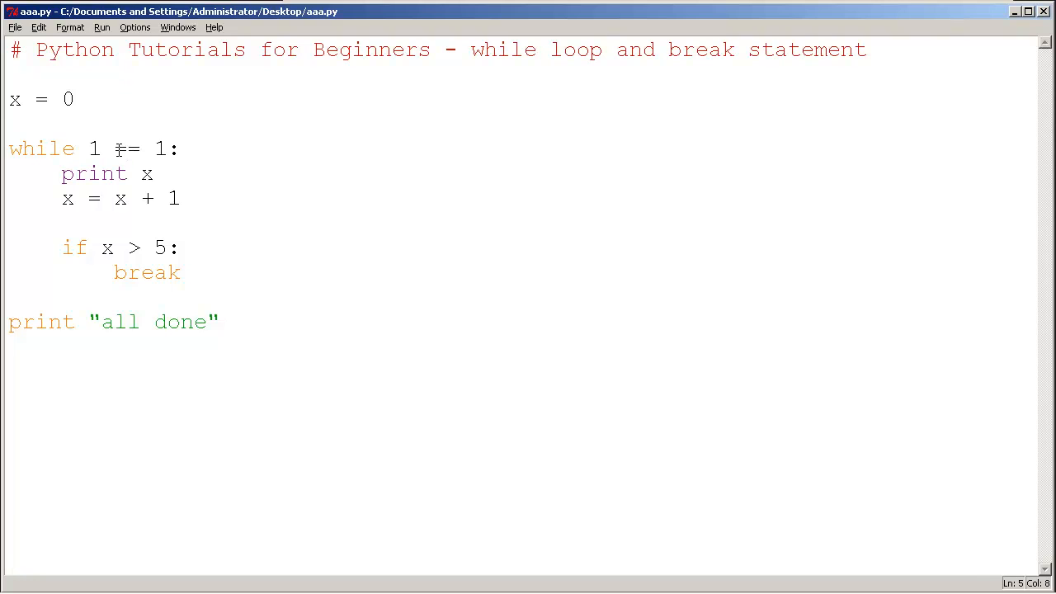
# Delete the comparison from the loop condition so it reads while 1
pyautogui.moveTo(113, 149); pyautogui.dragTo(142, 148)
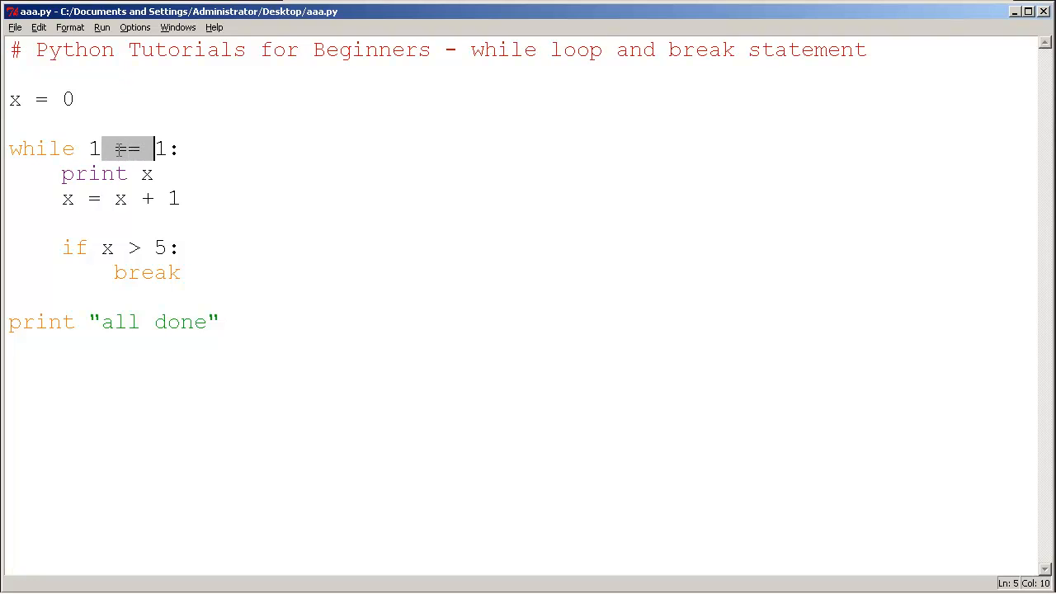
pyautogui.press('Delete')
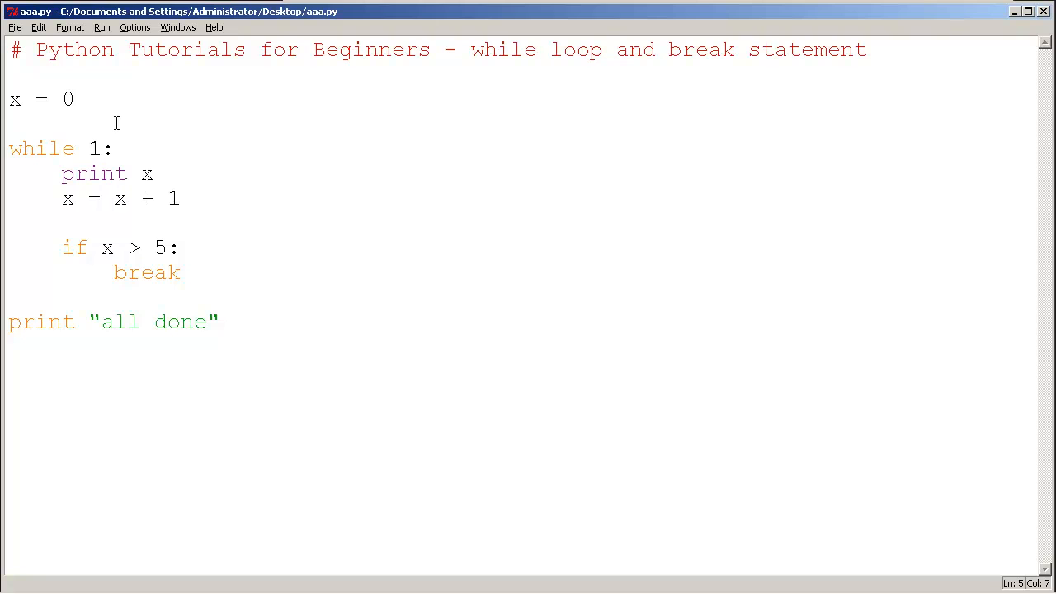
pyautogui.moveTo(83, 147)
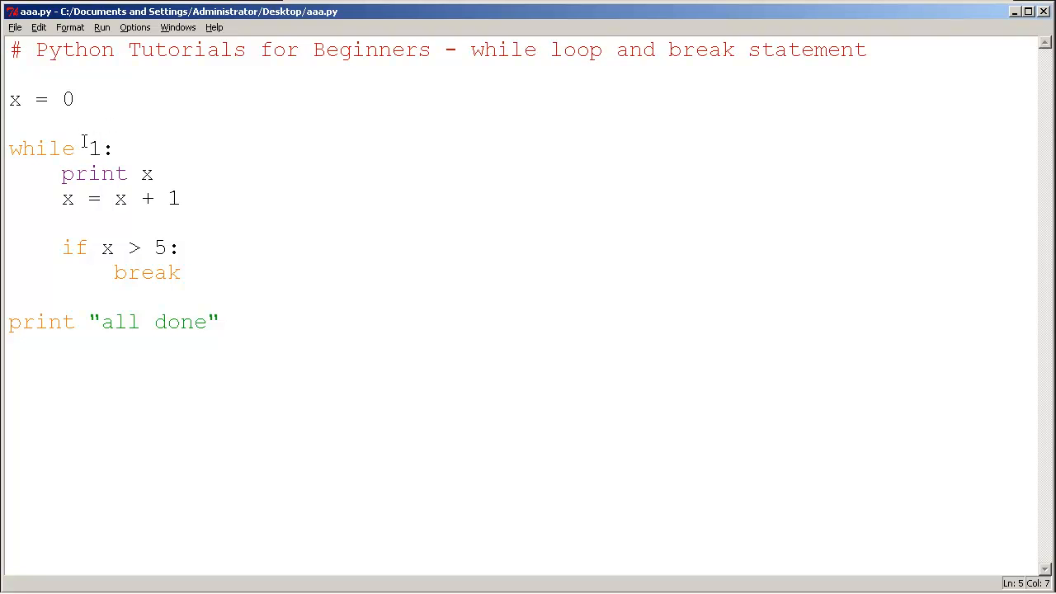
pyautogui.click(101, 27)
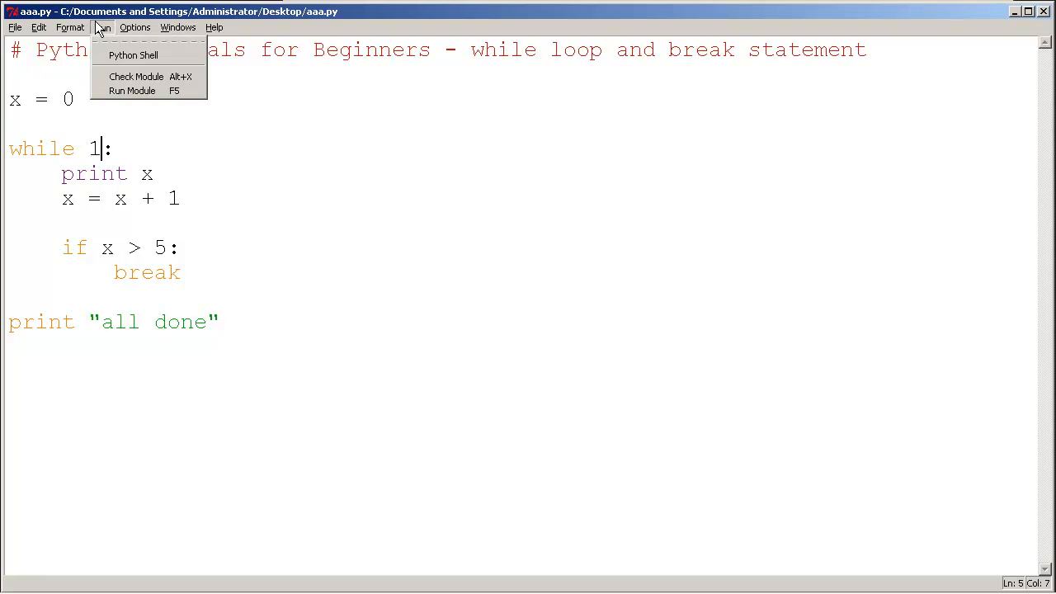
# Lower the break threshold from 5 to 3 and run the module
pyautogui.click(168, 247)
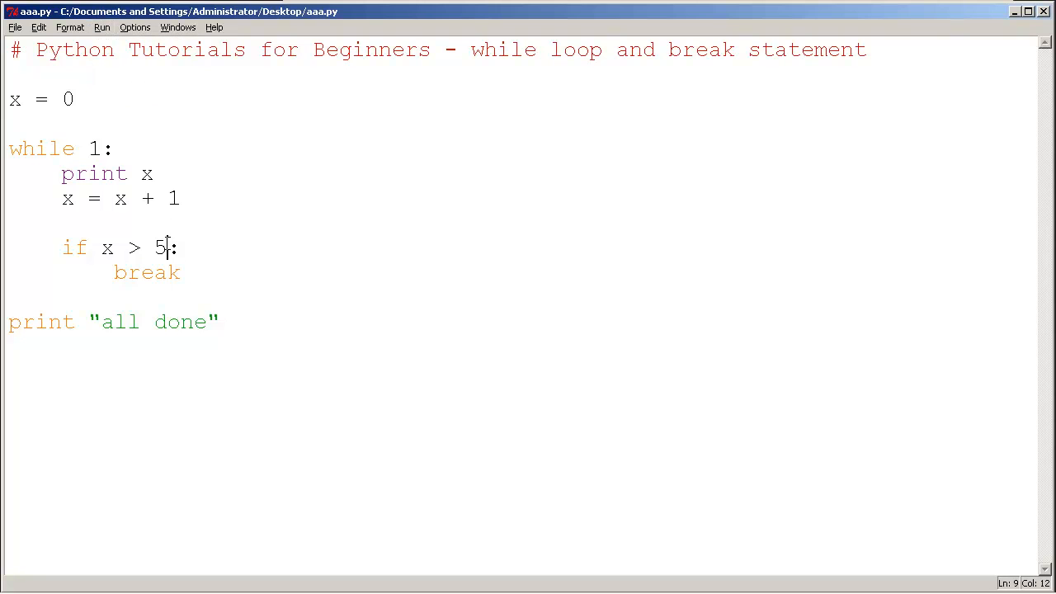
pyautogui.write('3')
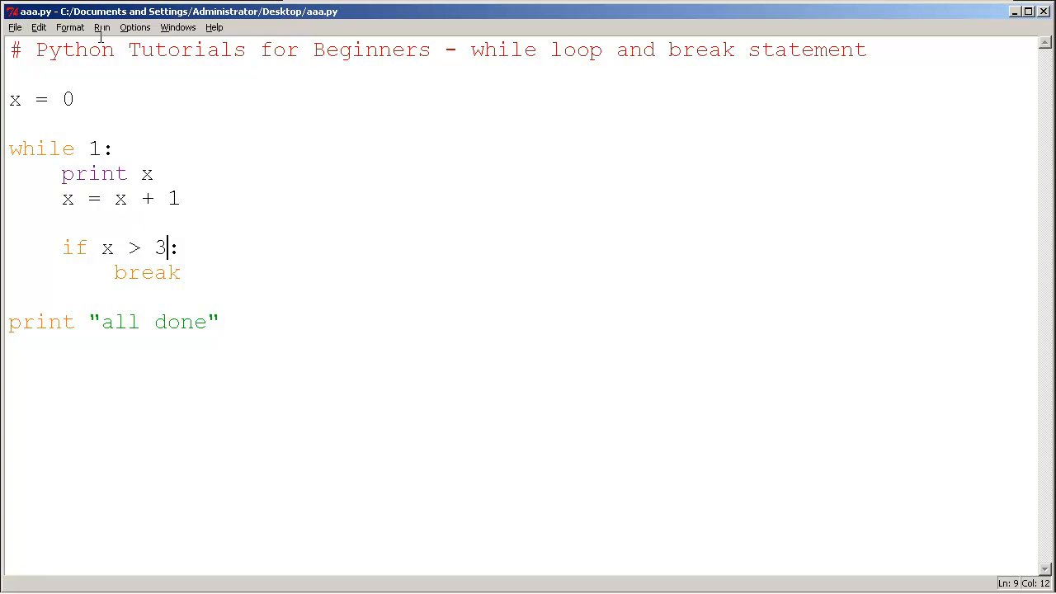
pyautogui.click(102, 27)
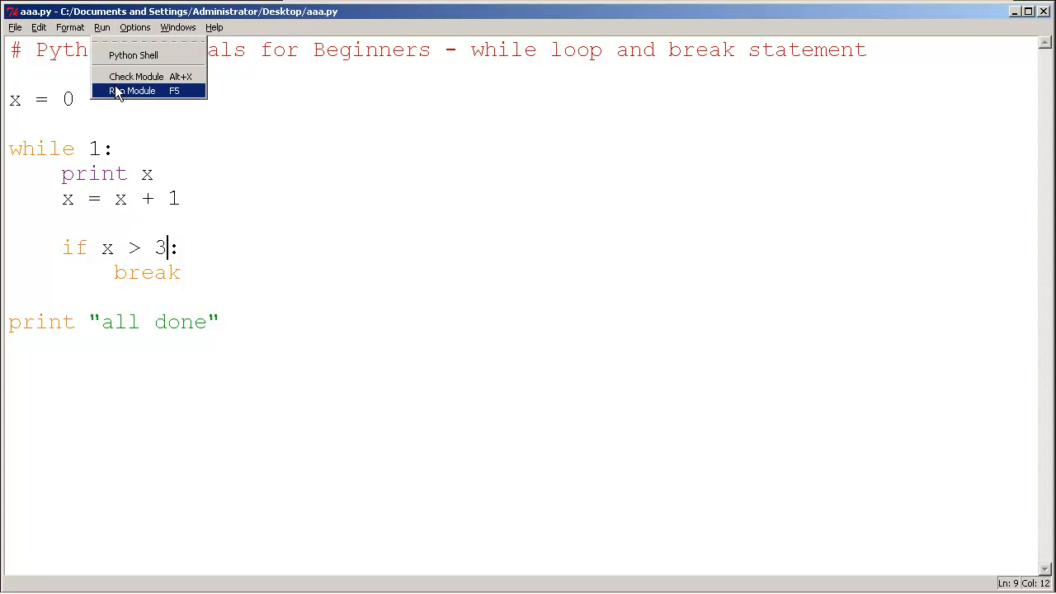
pyautogui.click(134, 91)
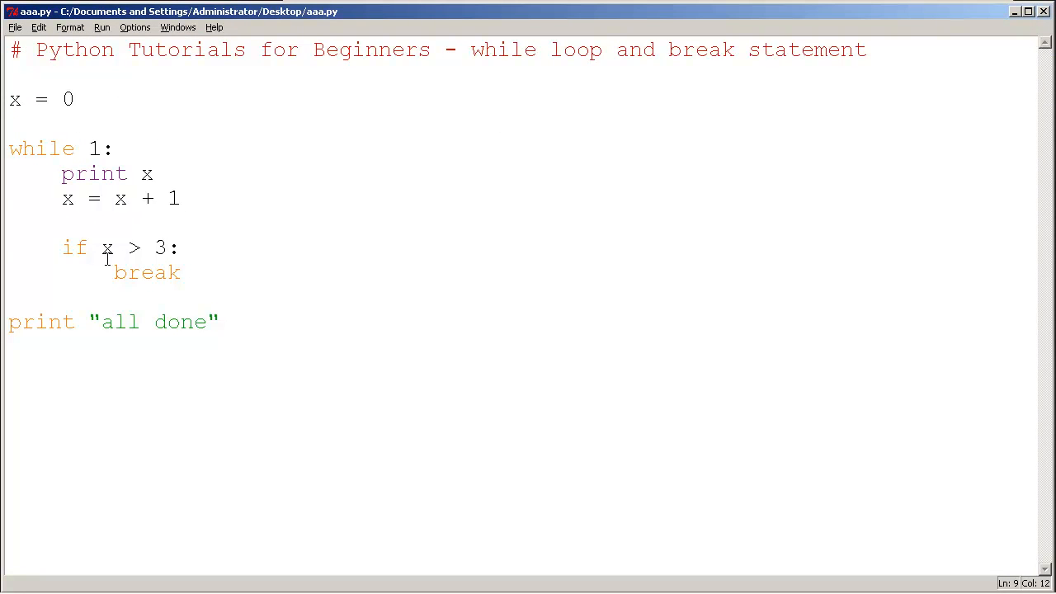
pyautogui.moveTo(135, 248)
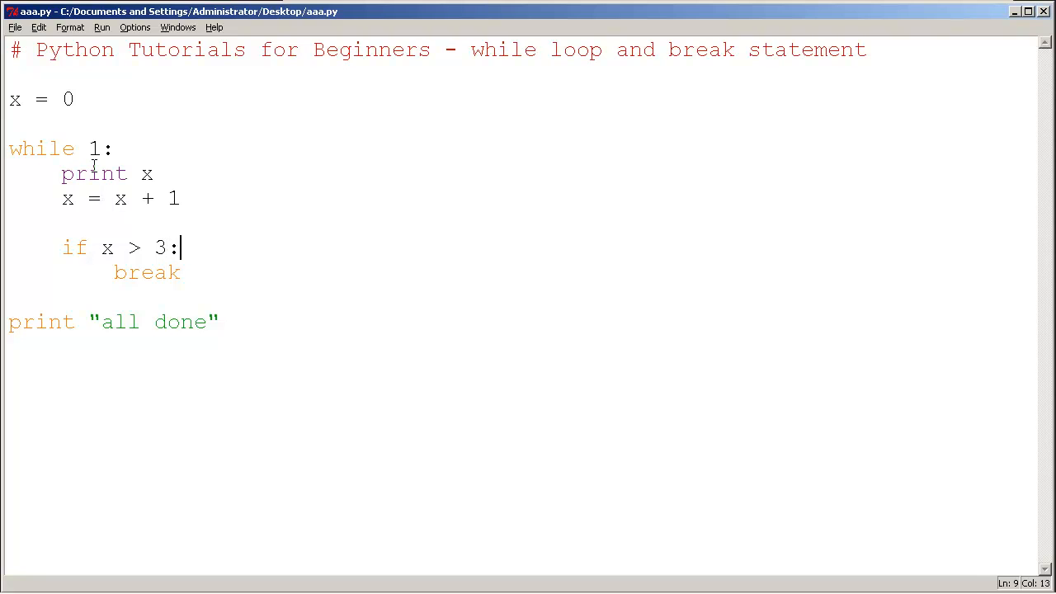
# Replace the 1 in the while condition with True, save, and run the module
pyautogui.doubleClick(94, 148)
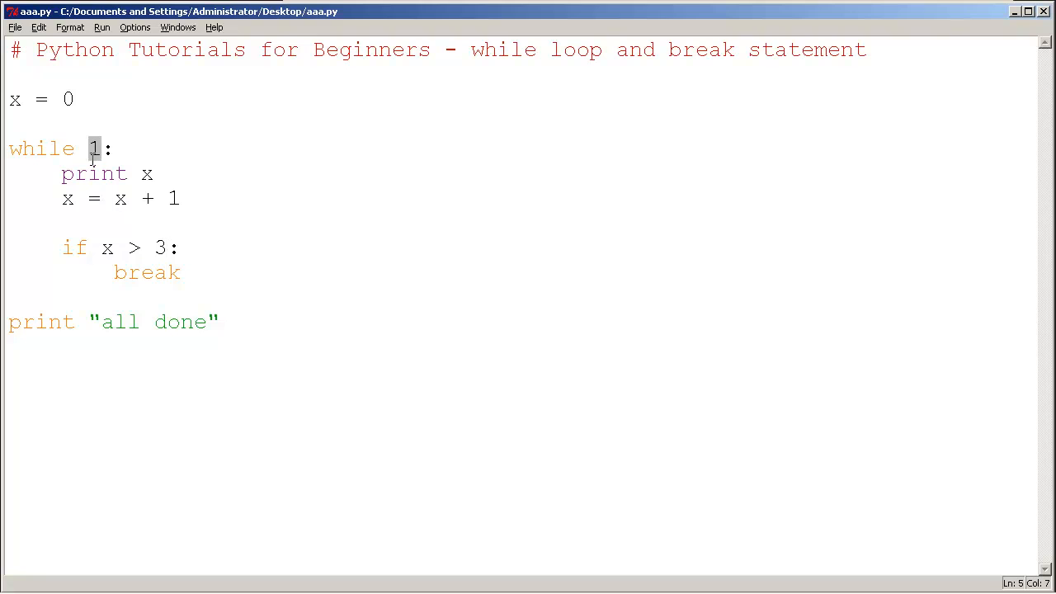
pyautogui.write('True')
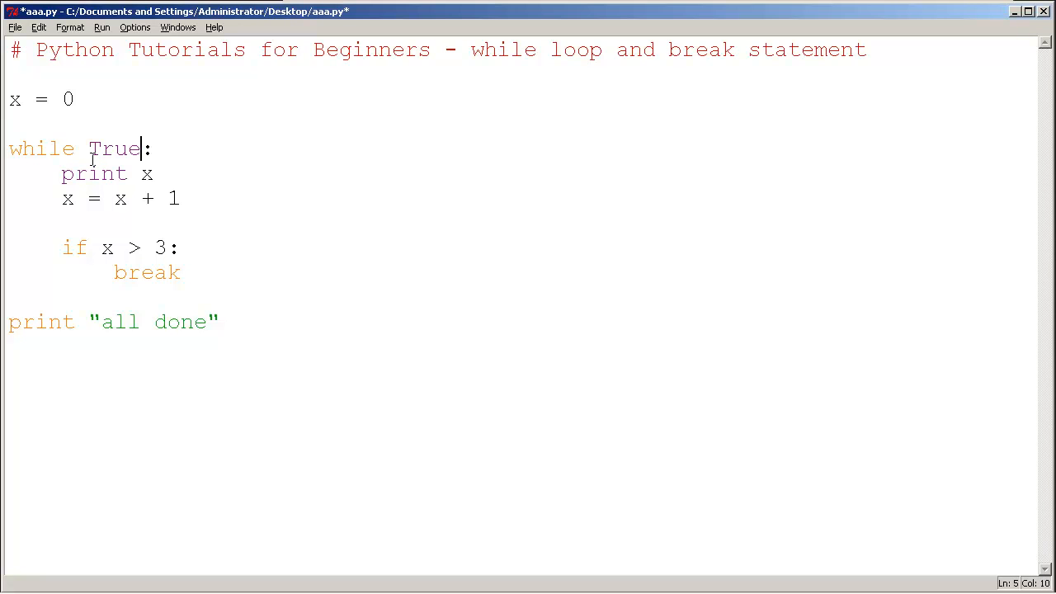
pyautogui.press('ctrl+s')
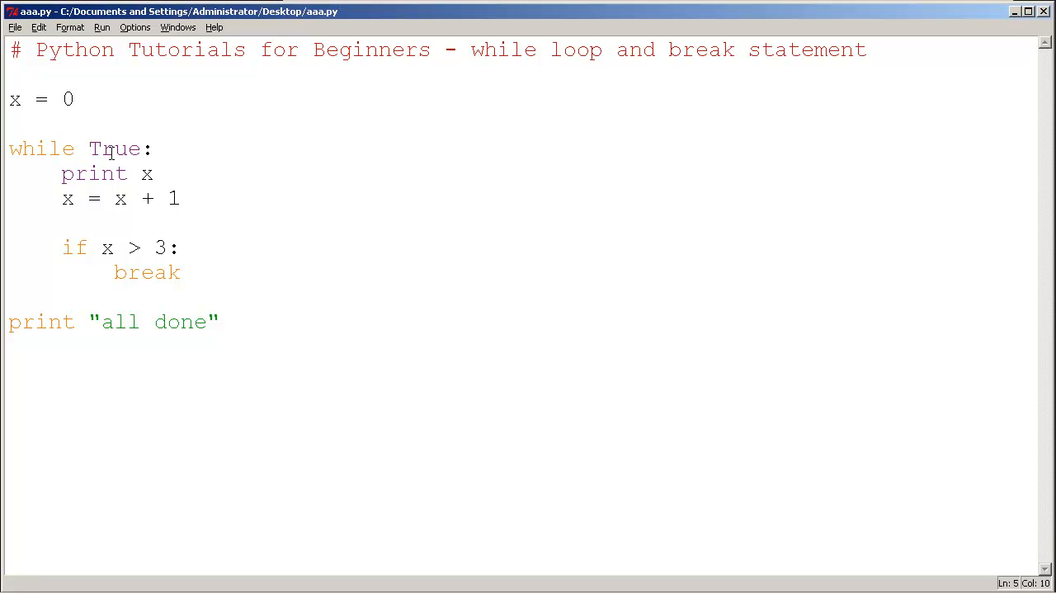
pyautogui.click(101, 28)
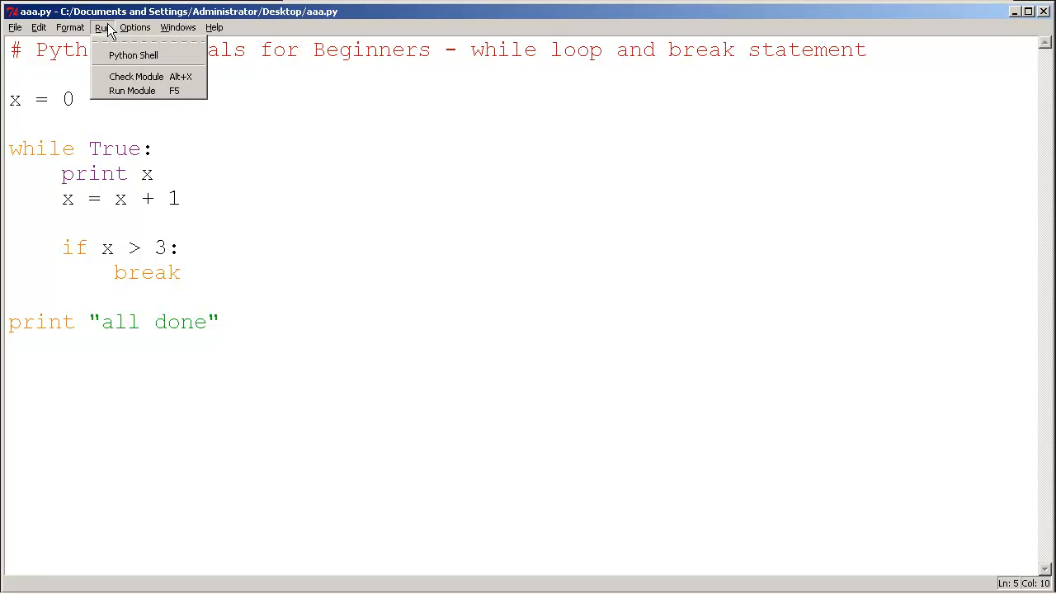
pyautogui.click(132, 90)
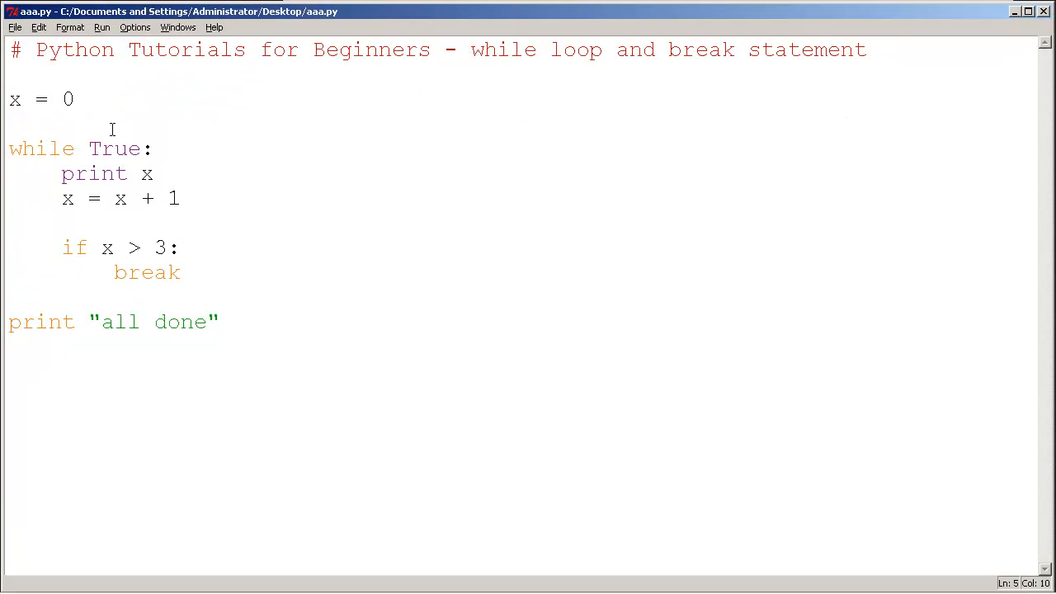
# Try lowercase true as the condition, run it, then return to the condition
pyautogui.write('true')
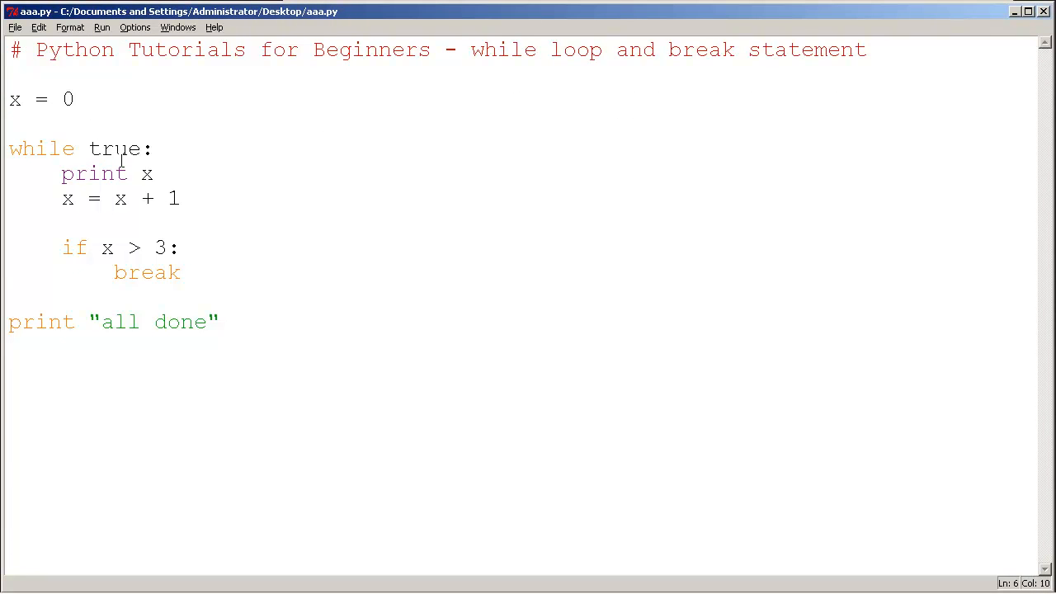
pyautogui.click(101, 27)
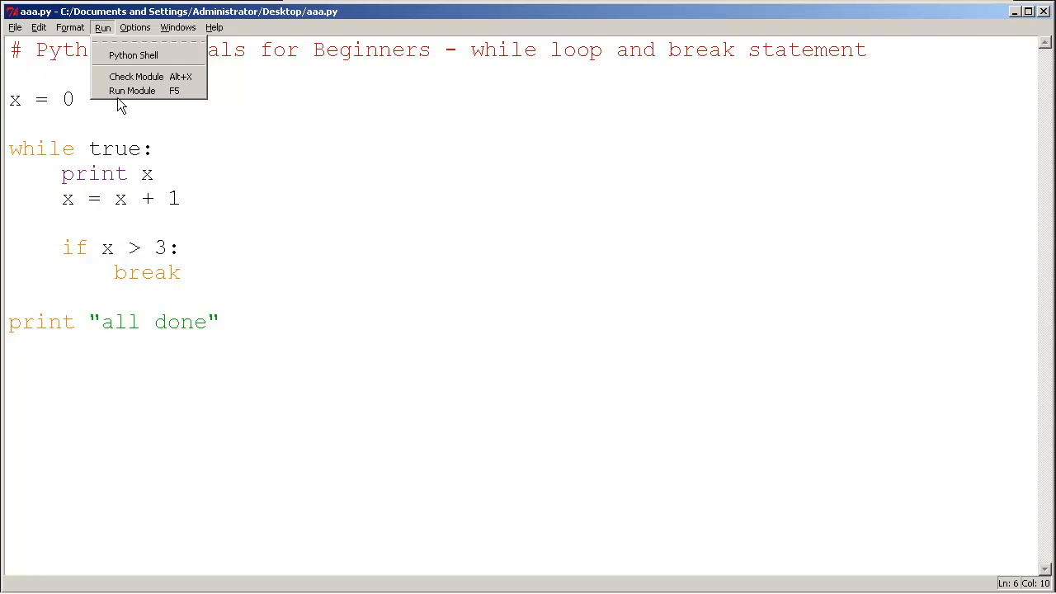
pyautogui.click(132, 91)
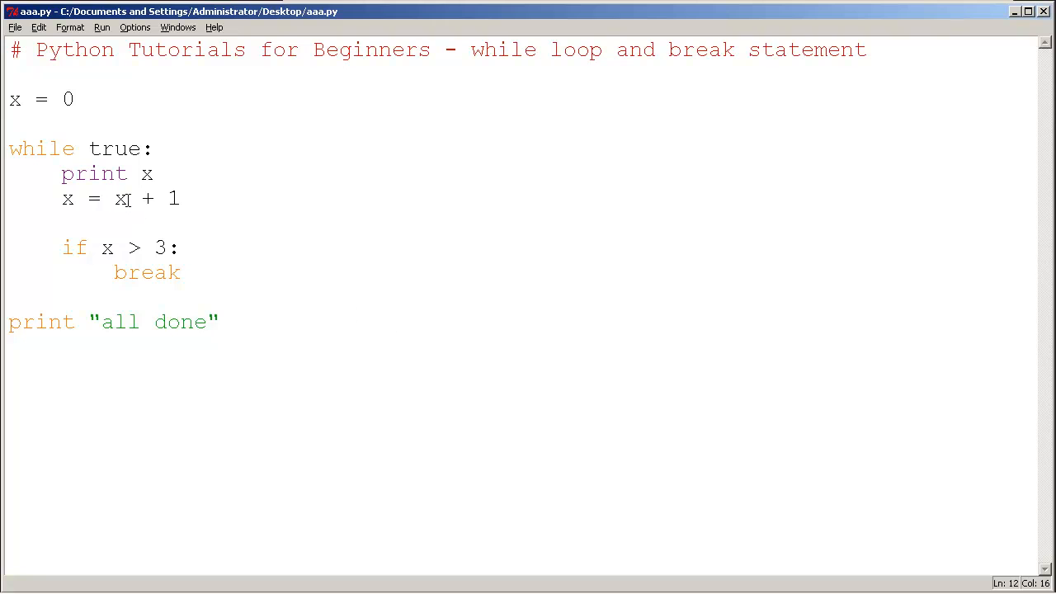
pyautogui.click(88, 148)
pyautogui.write('T')
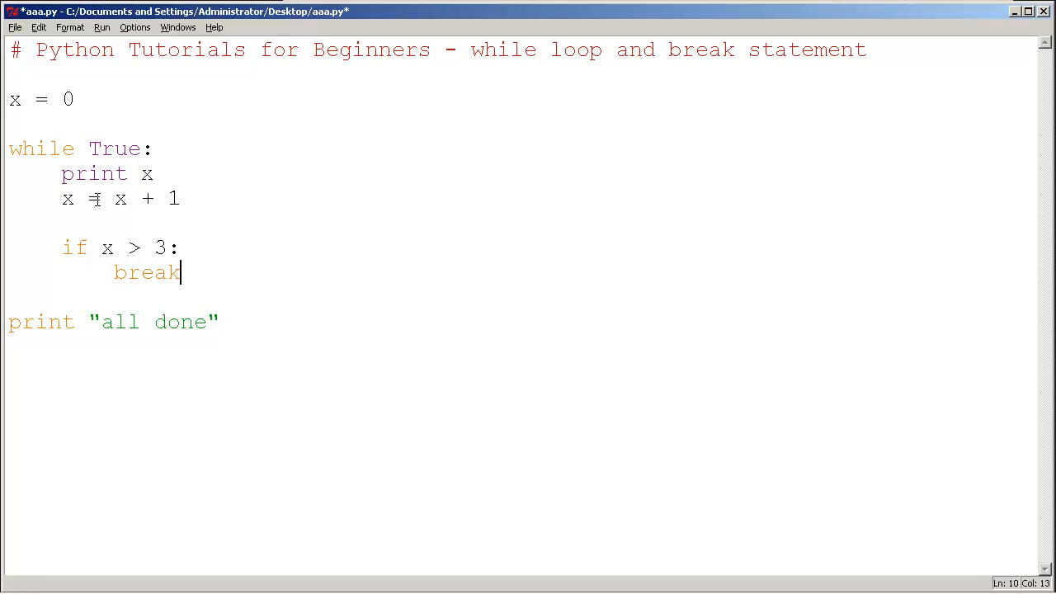
# Change x's increment from 1 to 2 and save aaa.py
pyautogui.click(91, 199)
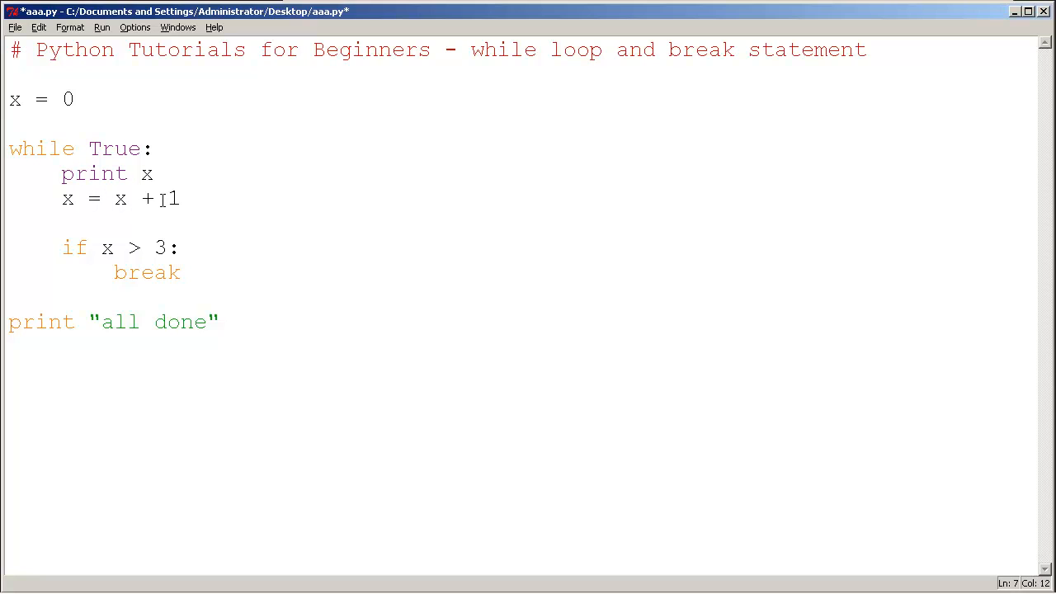
pyautogui.write('2')
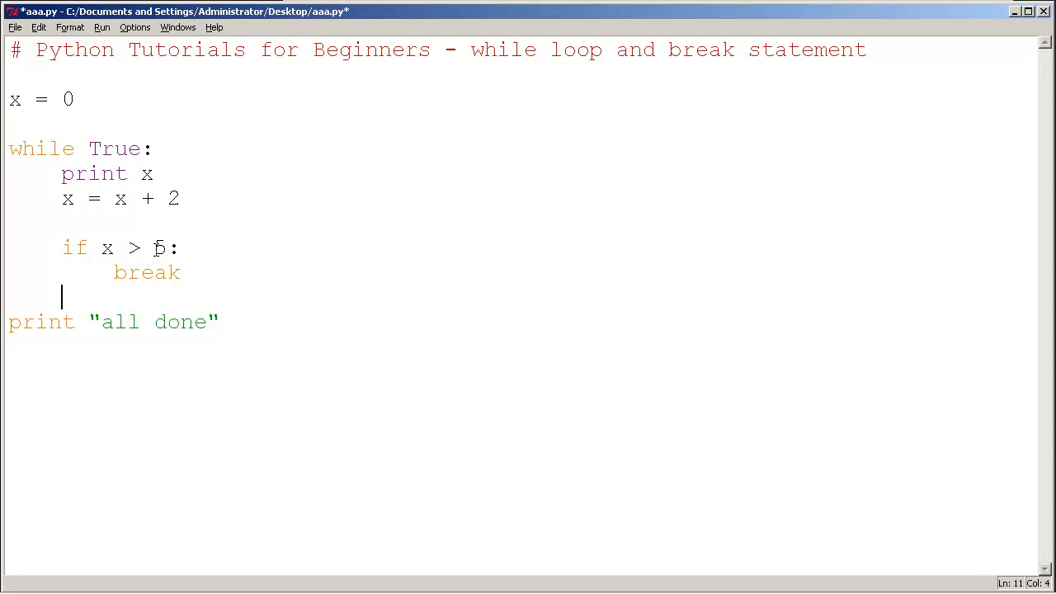
pyautogui.press('ctrl+s')
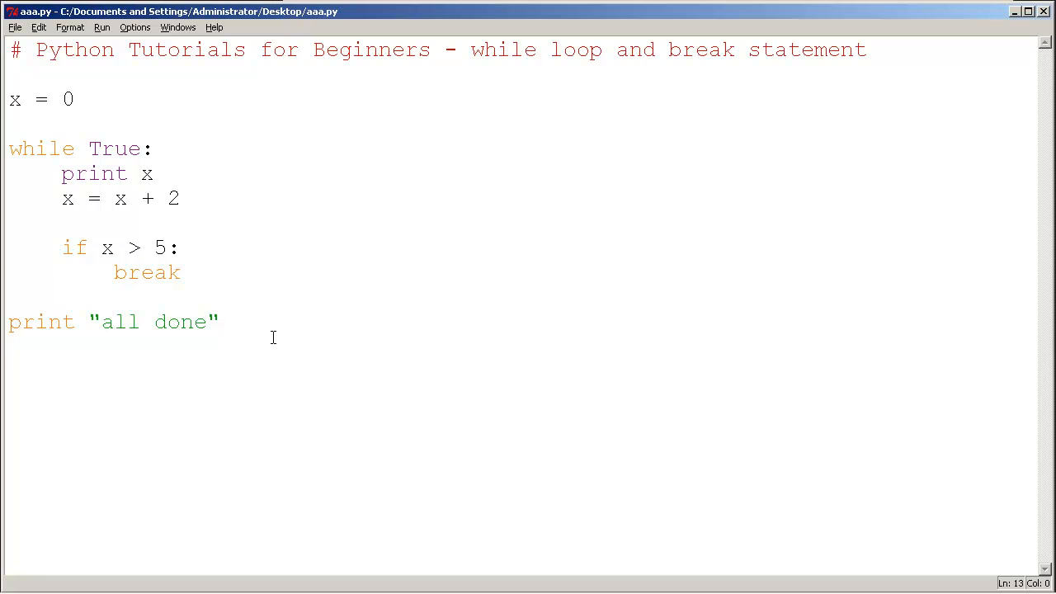
pyautogui.moveTo(311, 239)
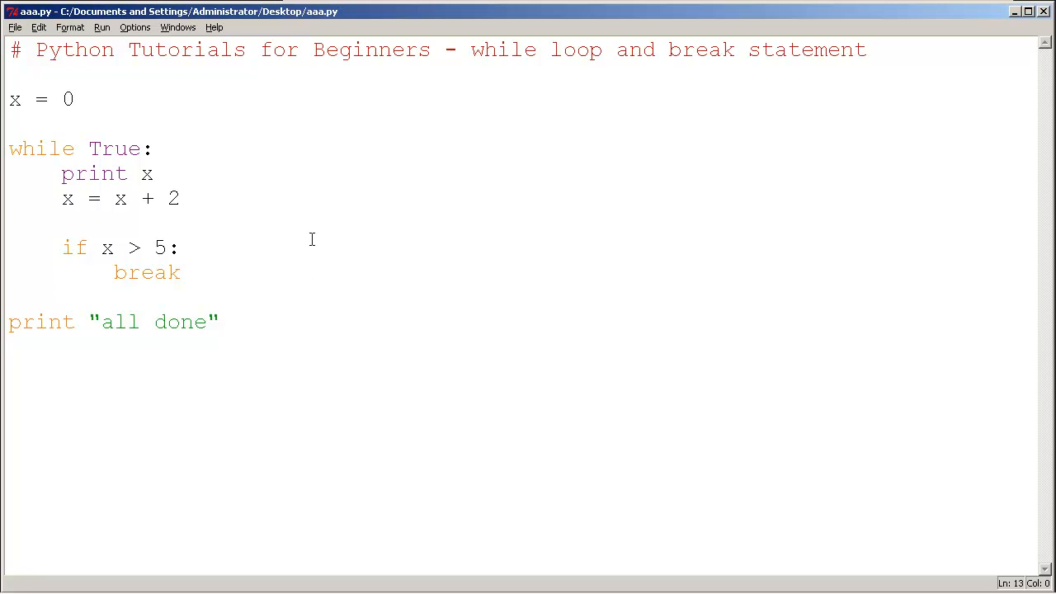